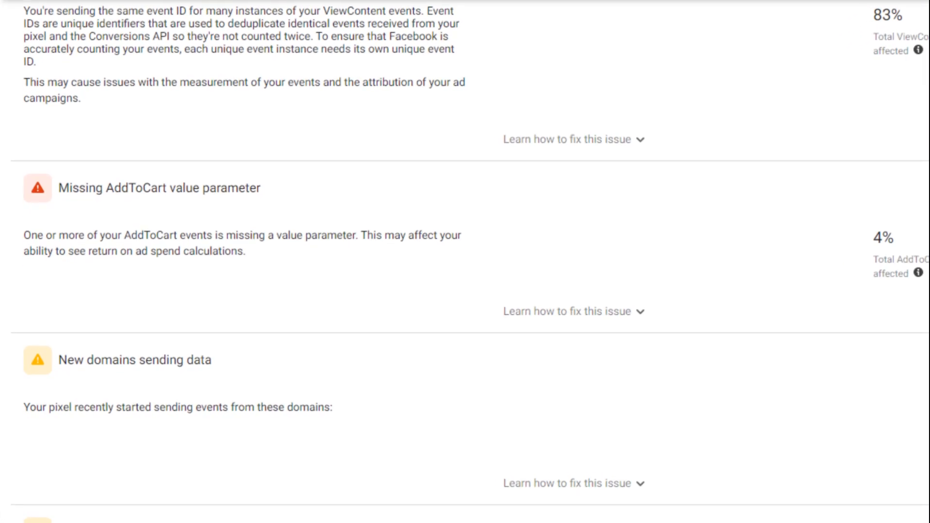
- Show the milovo.shop web container's thirteen Facebook Pixel and GA4 tags in the Tags list
{"action": "scroll", "scroll_direction": "down", "scroll_amount": 3}
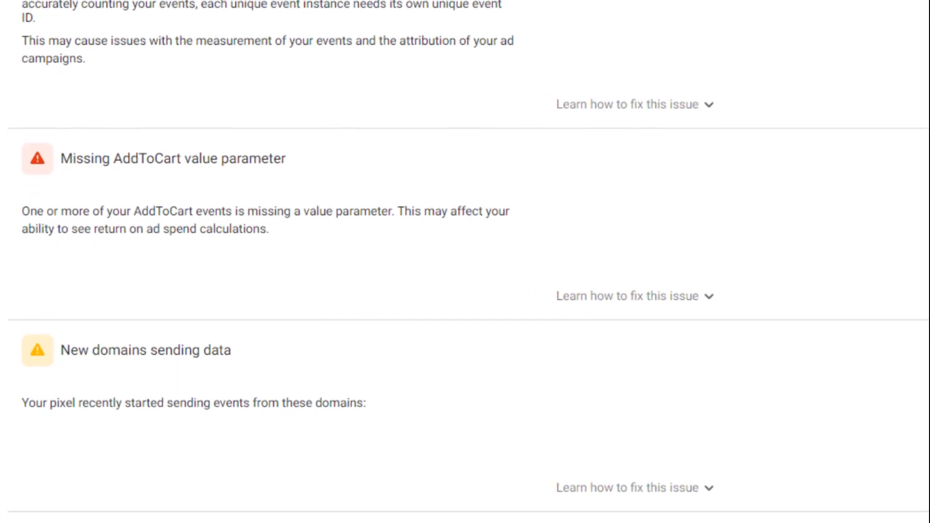
{"action": "scroll", "scroll_direction": "down", "scroll_amount": 3}
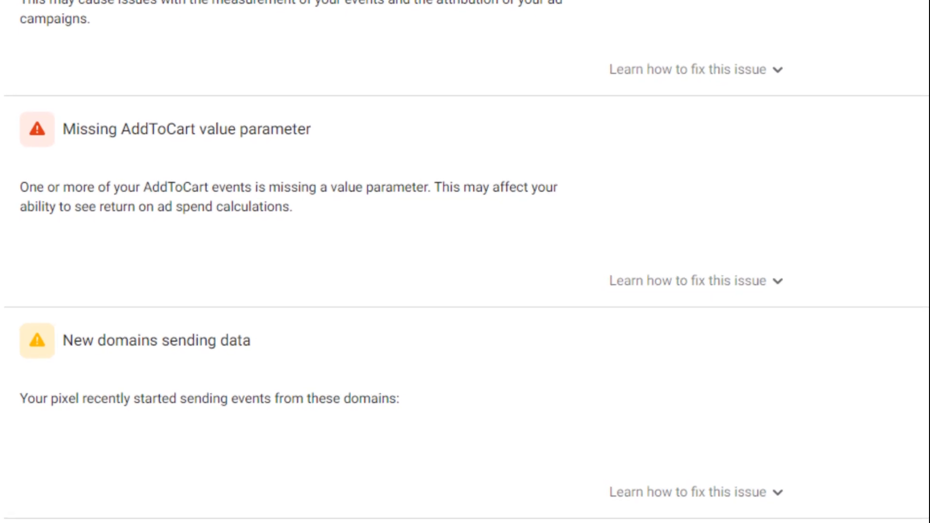
{"action": "scroll", "scroll_direction": "down", "scroll_amount": 3}
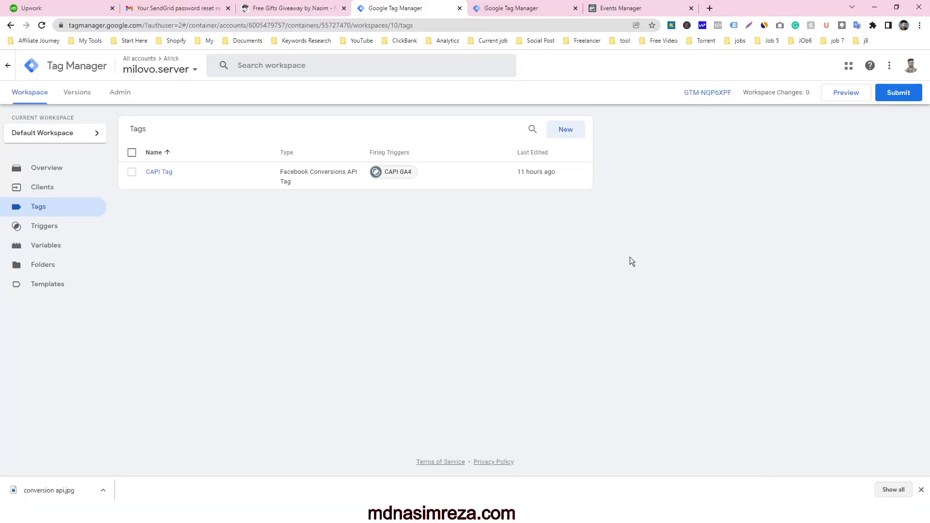
{"action": "mouse_move", "coordinate": [580, 268]}
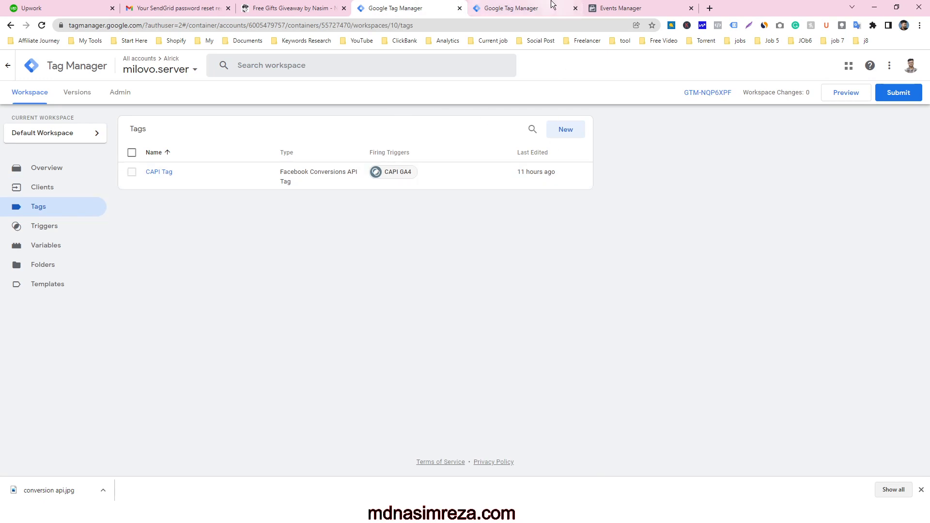
{"action": "left_click", "coordinate": [516, 8]}
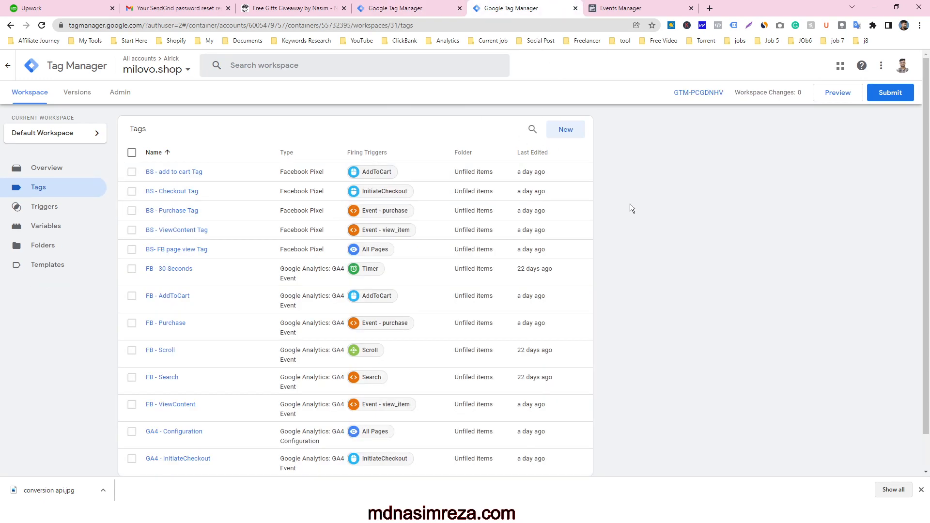
{"action": "mouse_move", "coordinate": [625, 221]}
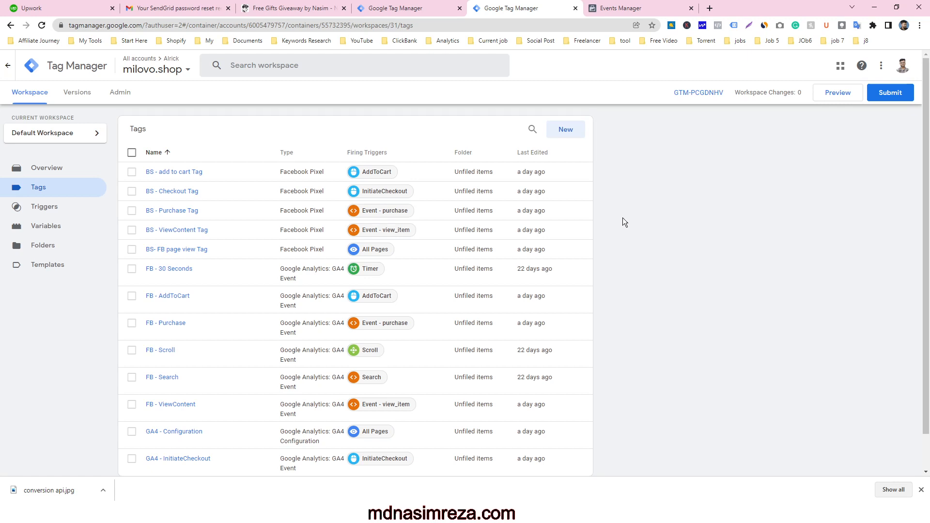
{"action": "scroll", "scroll_direction": "down", "scroll_amount": 3}
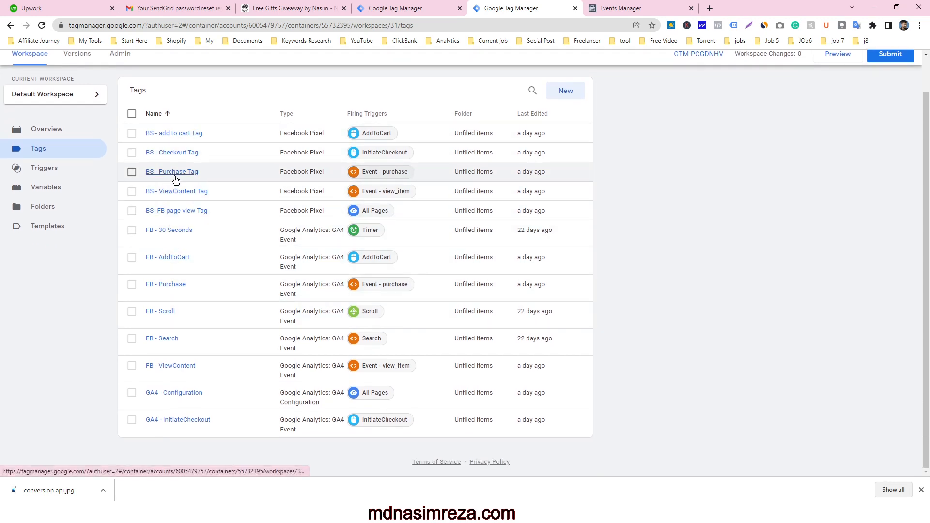
{"action": "mouse_move", "coordinate": [195, 258]}
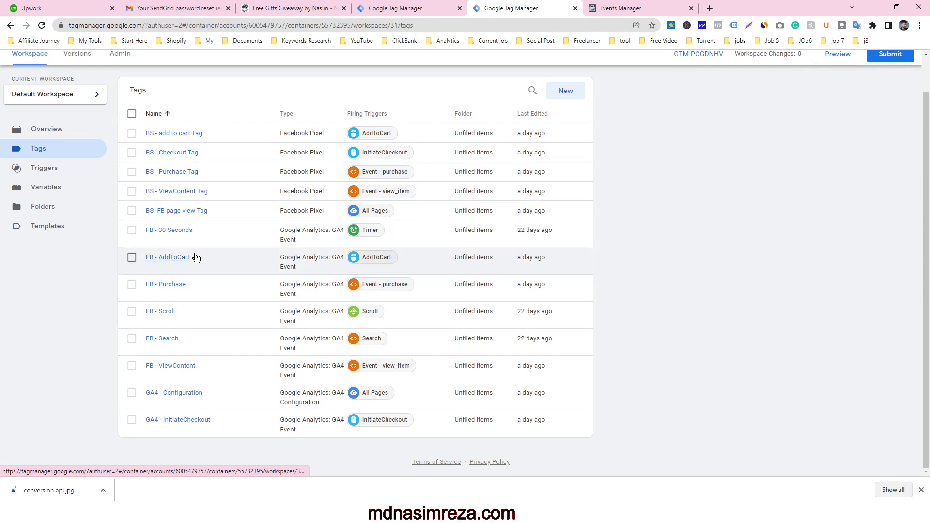
{"action": "mouse_move", "coordinate": [209, 225]}
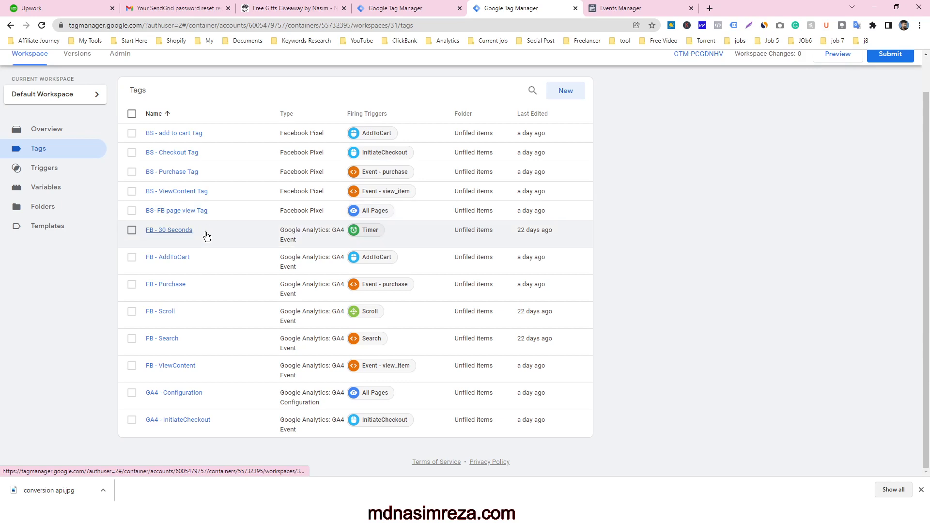
{"action": "mouse_move", "coordinate": [257, 139]}
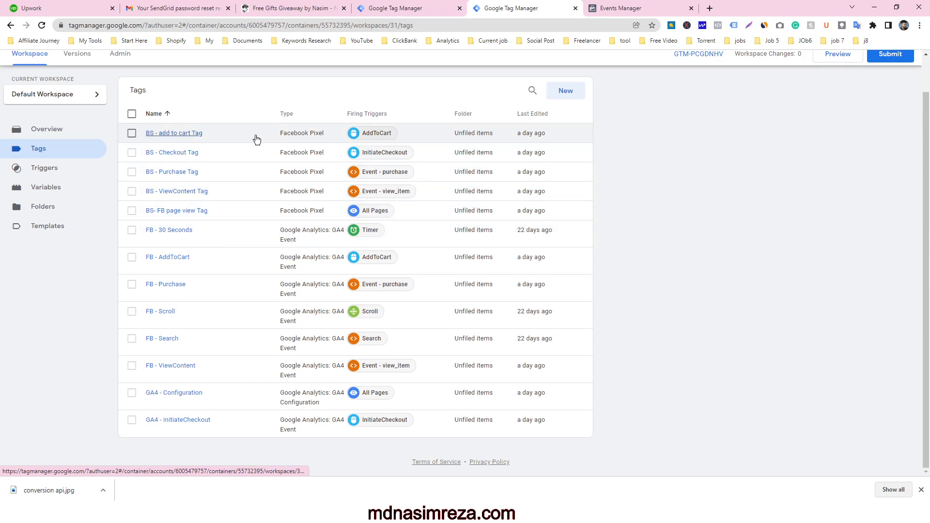
{"action": "mouse_move", "coordinate": [195, 143]}
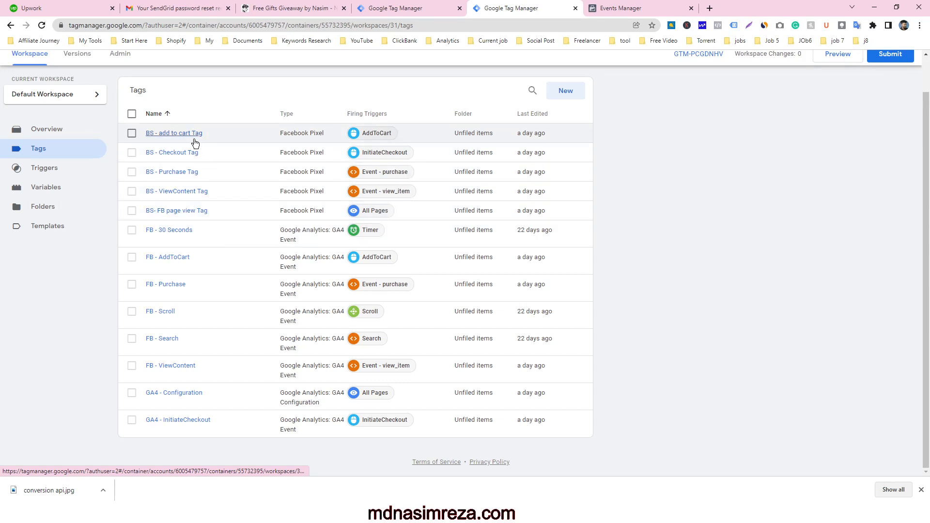
{"action": "left_click", "coordinate": [173, 133]}
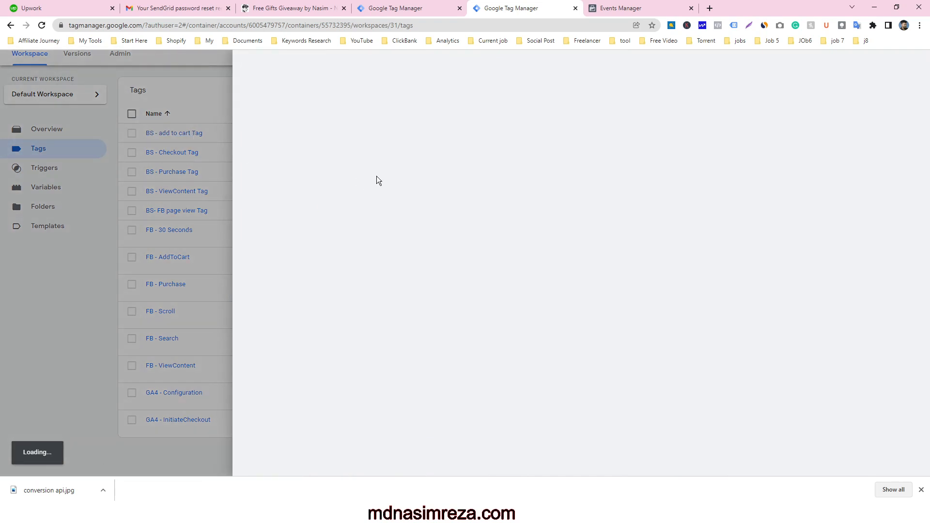
{"action": "mouse_move", "coordinate": [320, 159]}
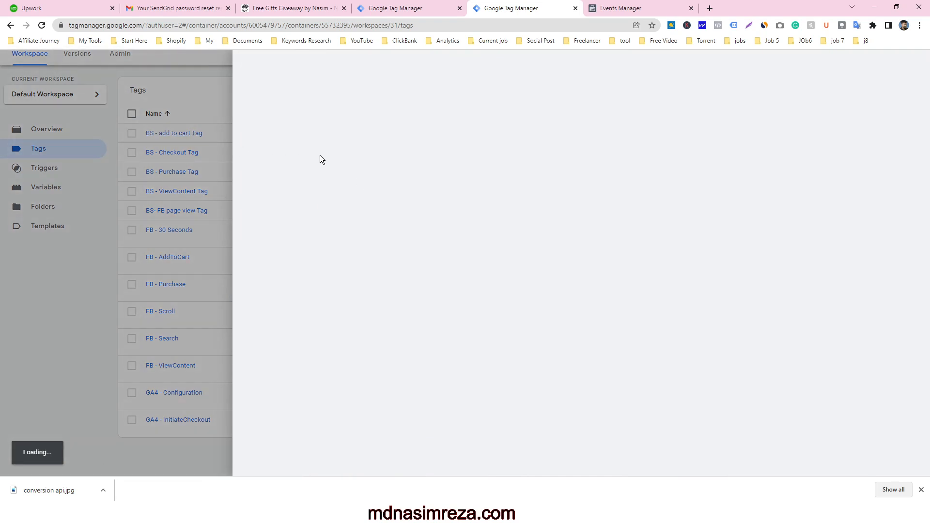
{"action": "mouse_move", "coordinate": [435, 182]}
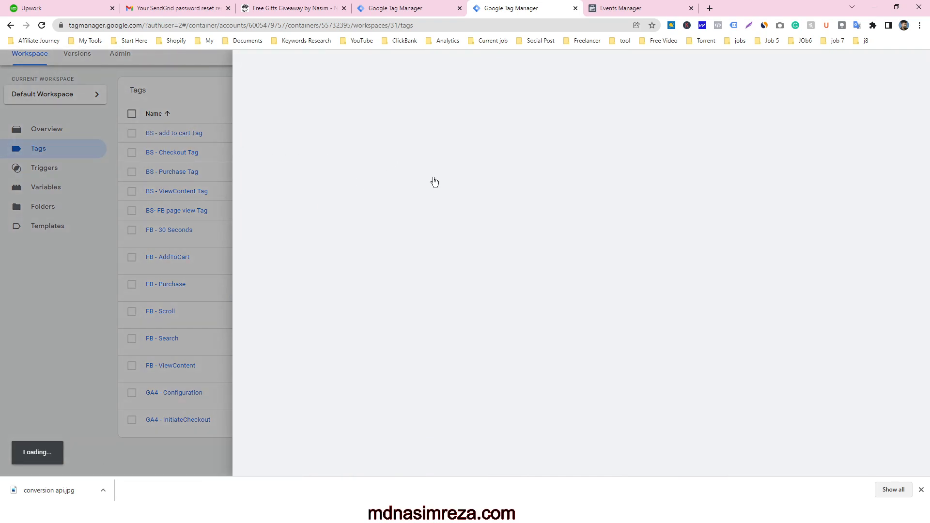
{"action": "left_click", "coordinate": [174, 132]}
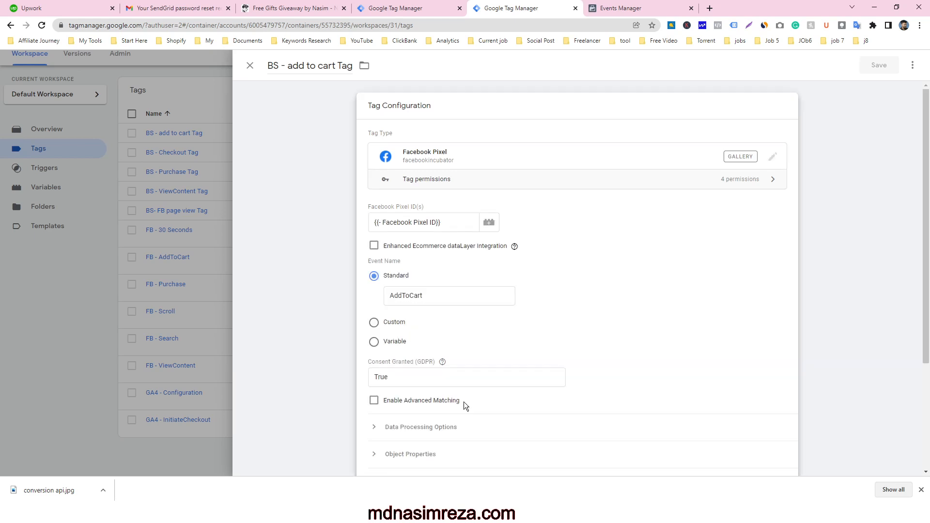
{"action": "scroll", "scroll_direction": "down", "scroll_amount": 3}
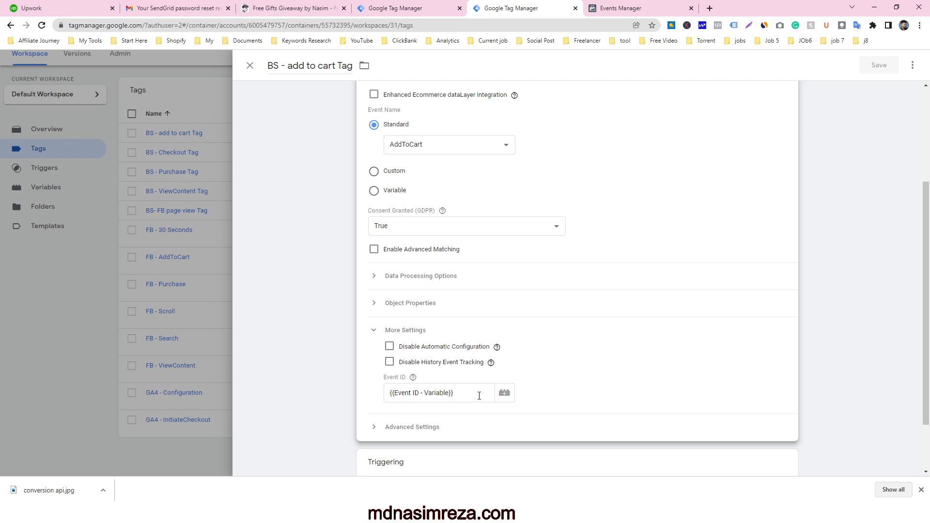
{"action": "left_click", "coordinate": [249, 65]}
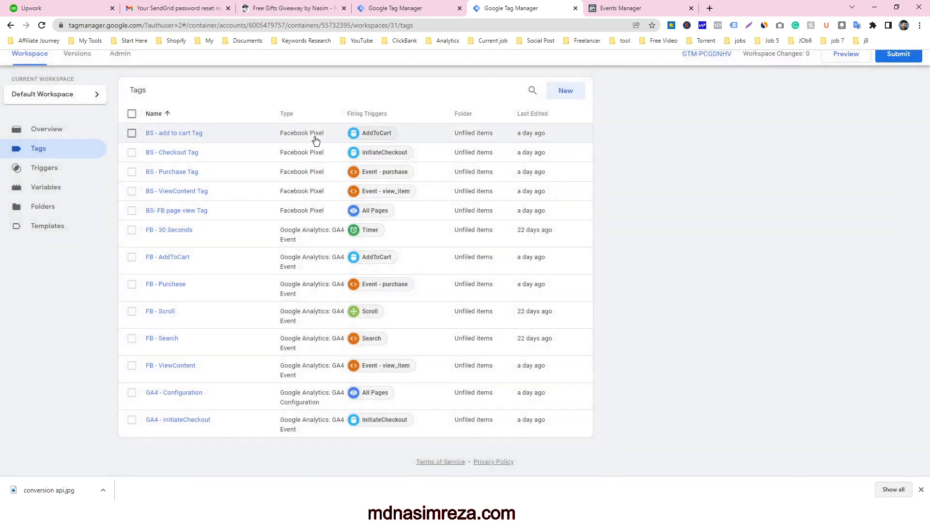
{"action": "mouse_move", "coordinate": [177, 164]}
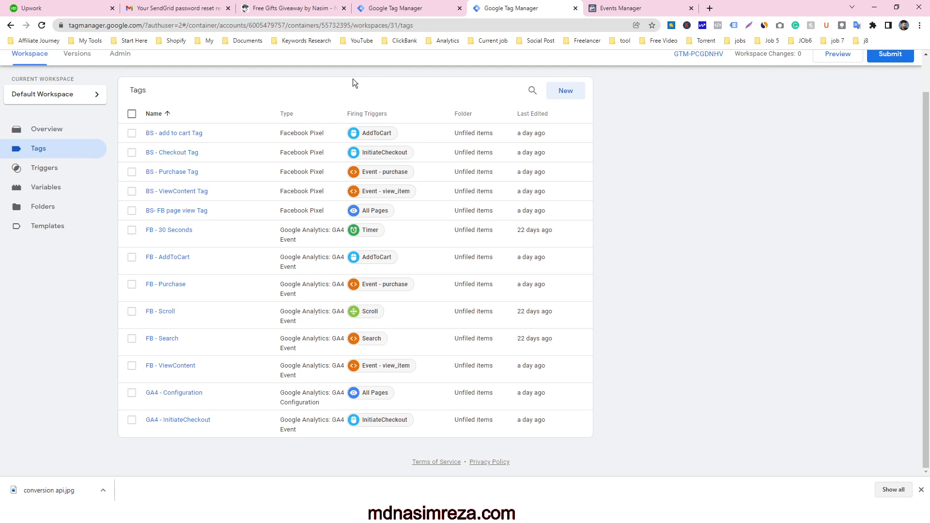
{"action": "mouse_move", "coordinate": [359, 97]}
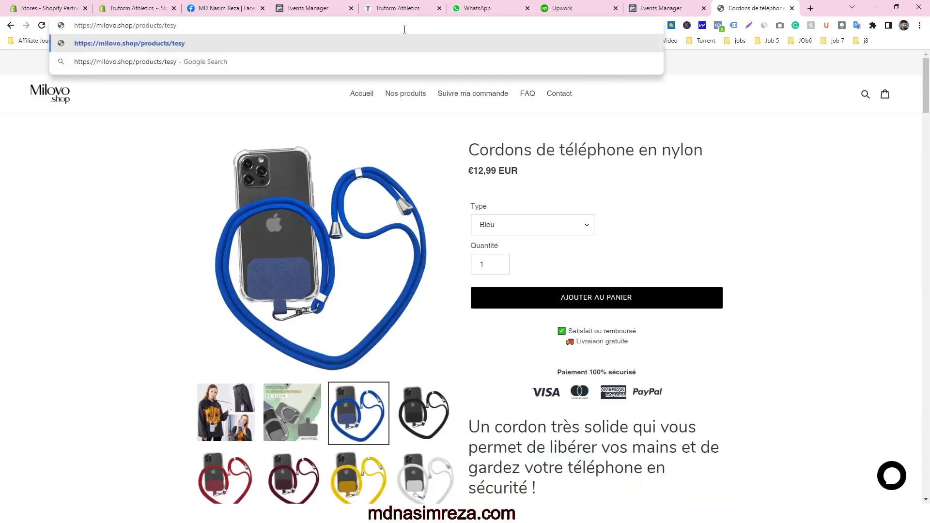
- Add the free test product to the cart, continue through billing to payment and complete the order
{"action": "key", "text": "Enter"}
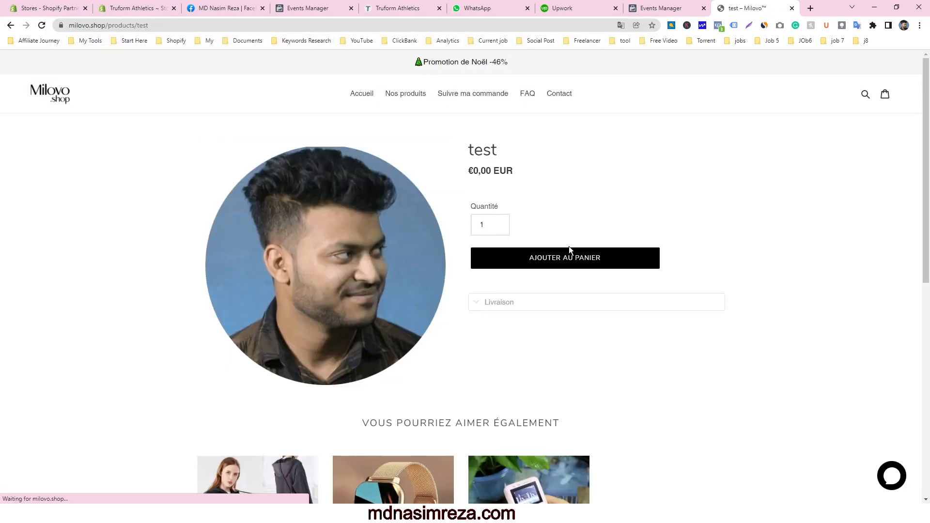
{"action": "left_click", "coordinate": [565, 257]}
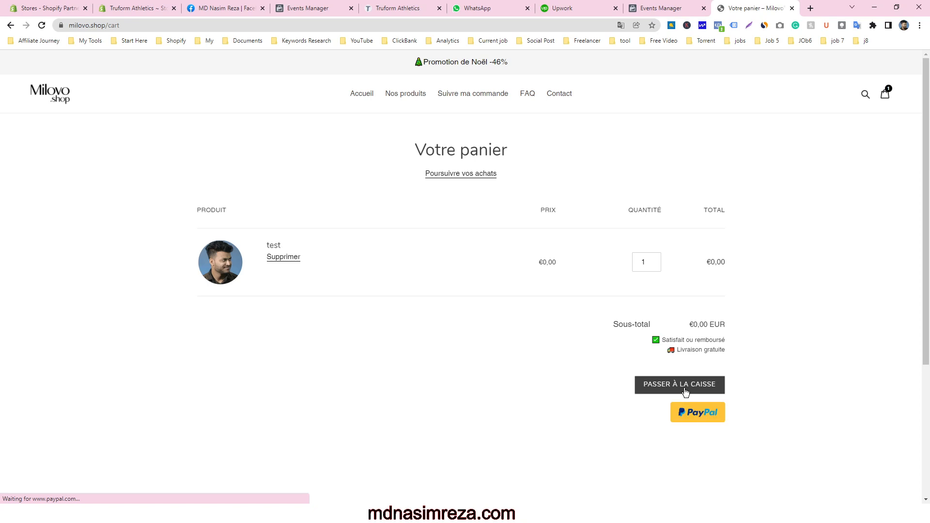
{"action": "left_click", "coordinate": [679, 384]}
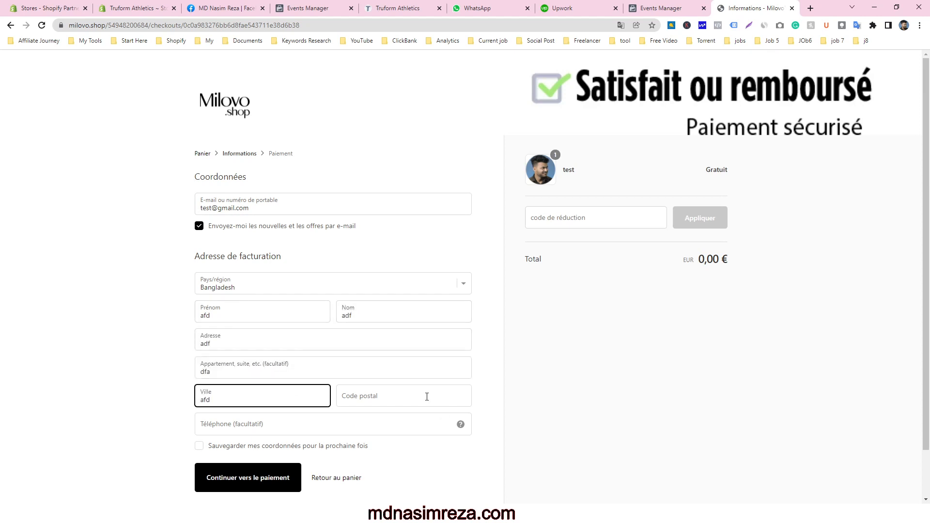
{"action": "left_click", "coordinate": [247, 478]}
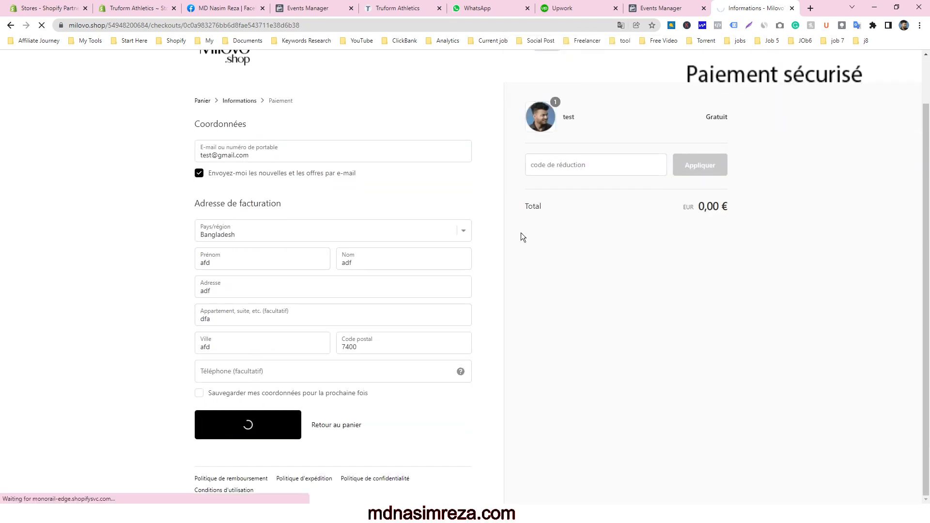
{"action": "left_click", "coordinate": [247, 425]}
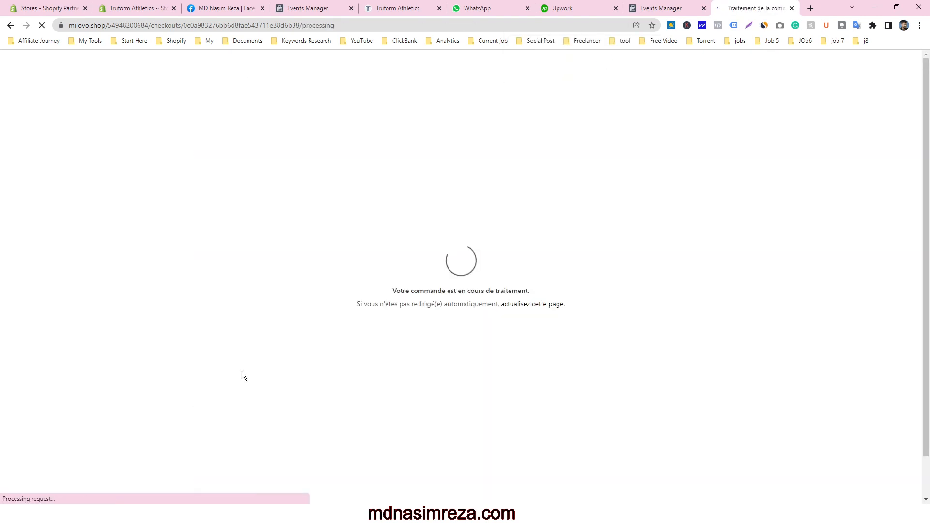
{"action": "mouse_move", "coordinate": [626, 81]}
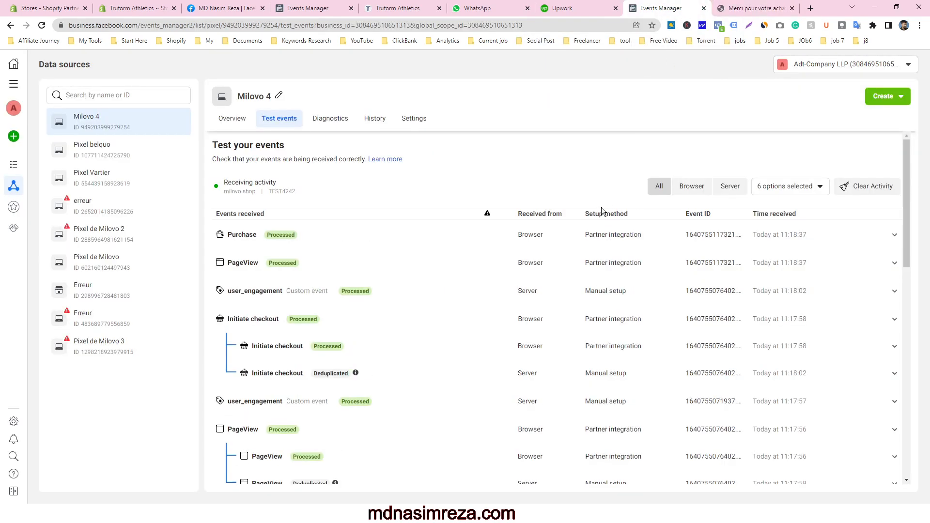
- Scroll the Milovo 4 test events list to check the Purchase and deduplicated browser/server pairs
{"action": "scroll", "scroll_direction": "down", "scroll_amount": 3}
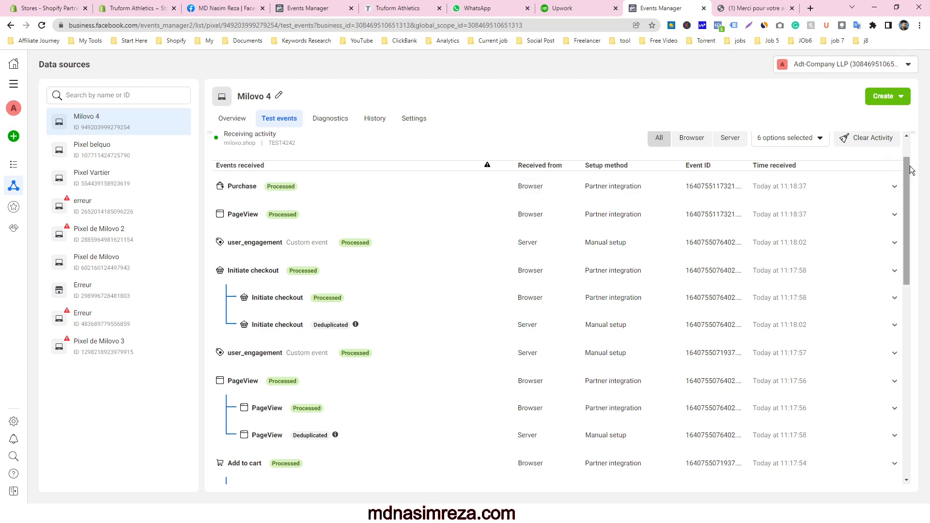
{"action": "scroll", "scroll_direction": "up", "scroll_amount": 3}
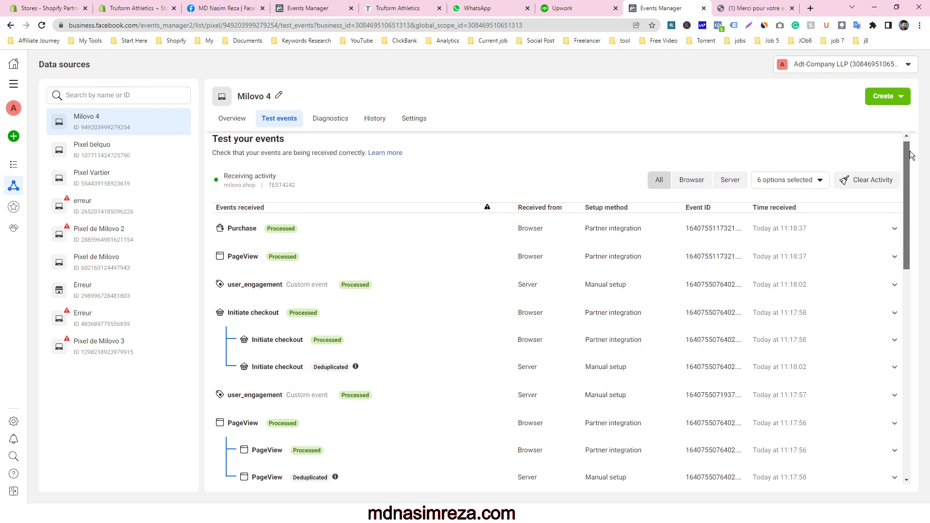
{"action": "scroll", "scroll_direction": "down", "scroll_amount": 3}
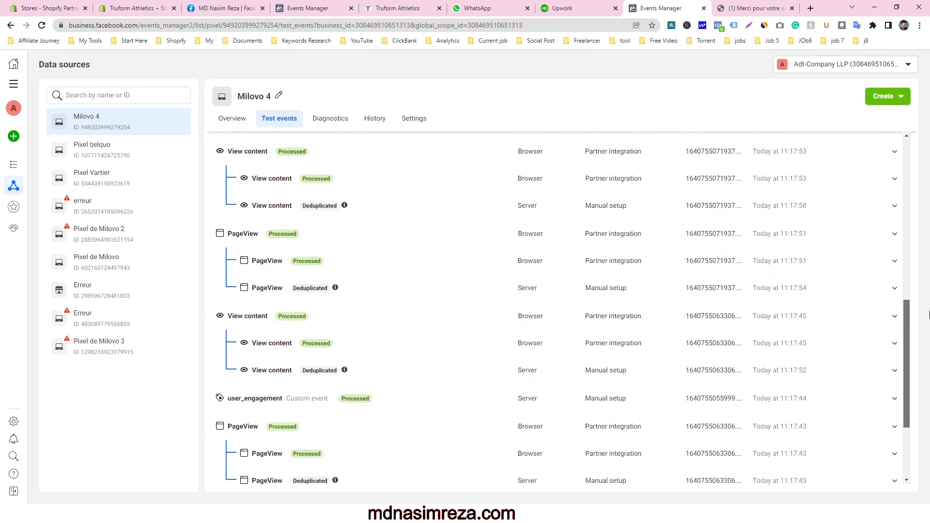
{"action": "scroll", "scroll_direction": "down", "scroll_amount": 3}
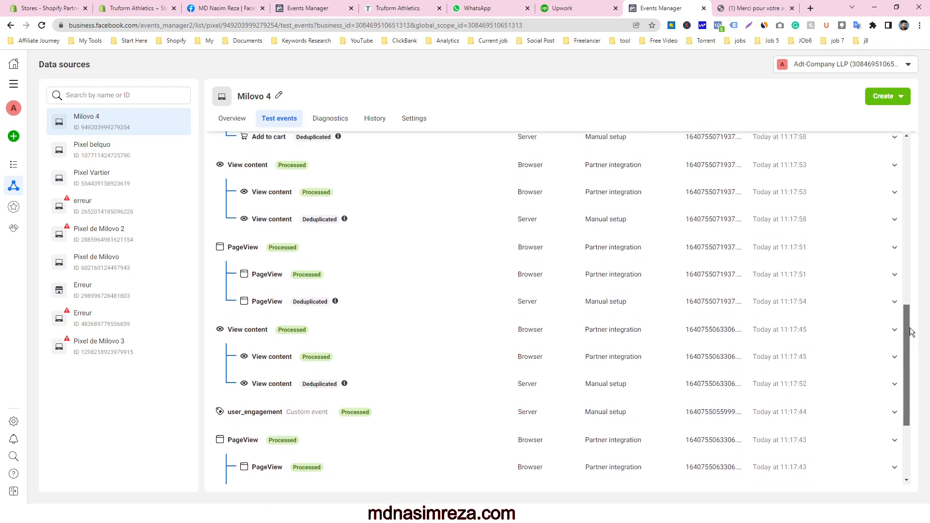
{"action": "scroll", "scroll_direction": "up", "scroll_amount": 3}
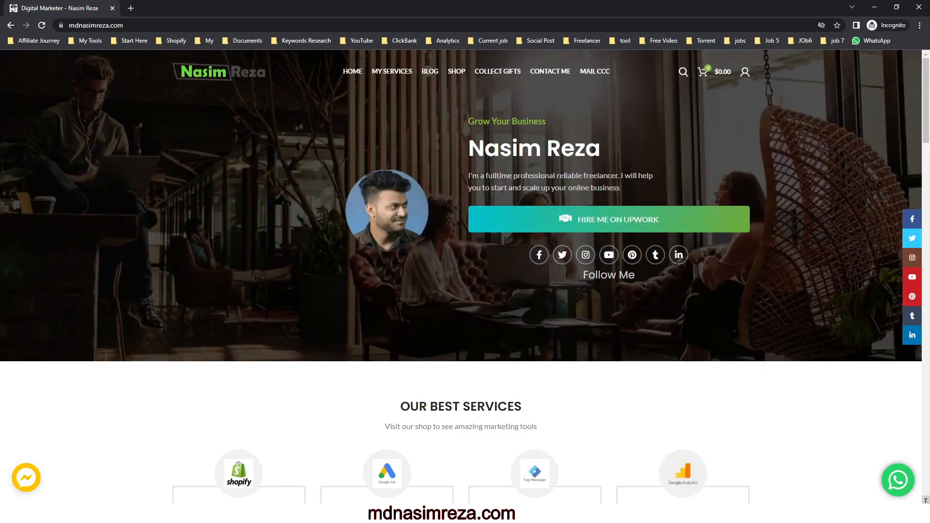
- Scroll the mdnasimreza.com home page down past the services to the Contact Us and Upwork section
{"action": "scroll", "scroll_direction": "down", "scroll_amount": 3}
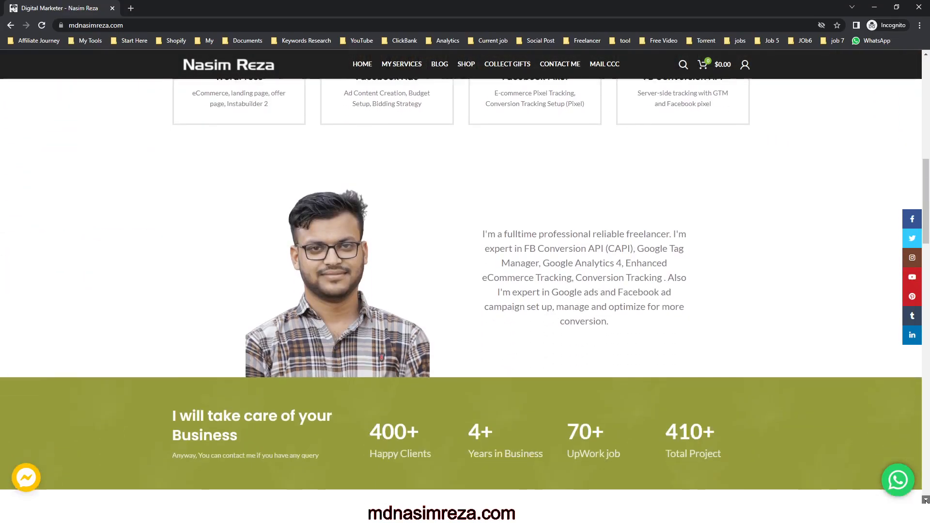
{"action": "scroll", "scroll_direction": "down", "scroll_amount": 3}
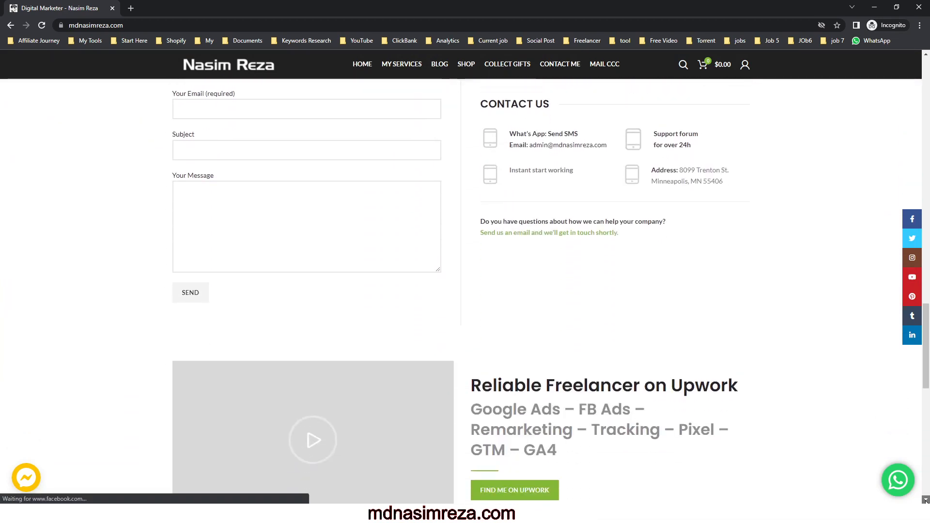
{"action": "scroll", "scroll_direction": "down", "scroll_amount": 3}
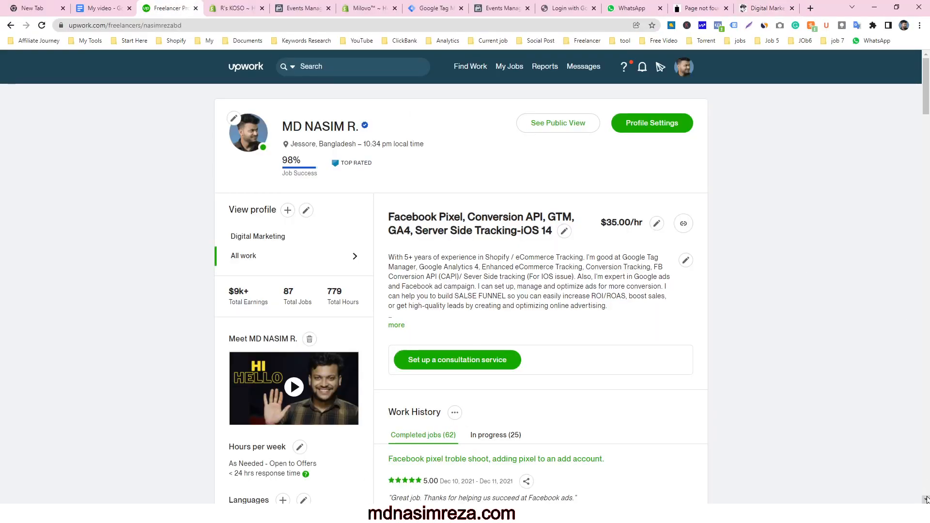
- Scroll the Upwork profile through work history, portfolio, certifications and employment history to the footer
{"action": "scroll", "scroll_direction": "down", "scroll_amount": 3}
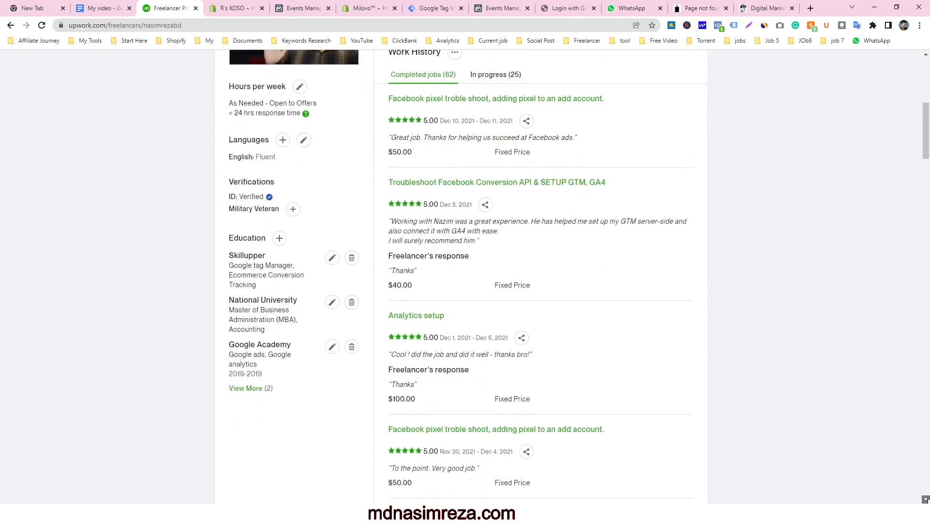
{"action": "scroll", "scroll_direction": "down", "scroll_amount": 3}
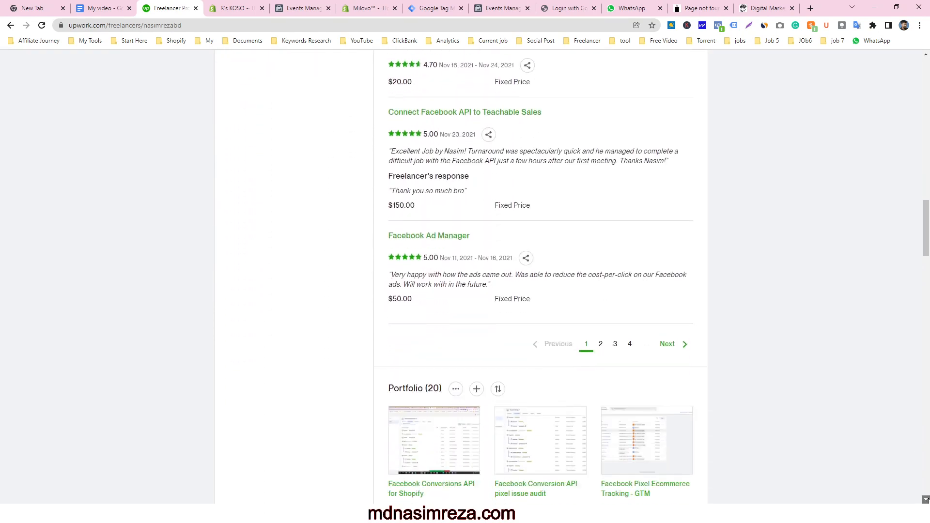
{"action": "scroll", "scroll_direction": "down", "scroll_amount": 3}
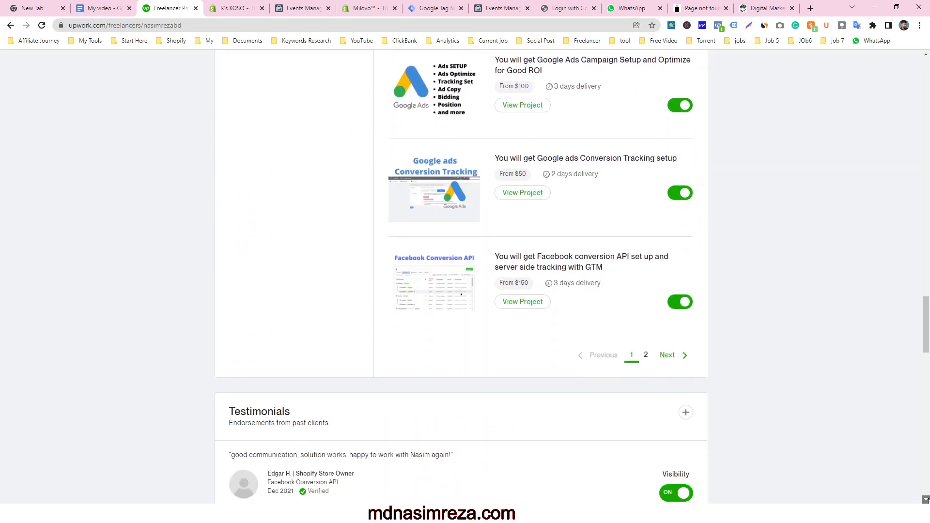
{"action": "scroll", "scroll_direction": "down", "scroll_amount": 3}
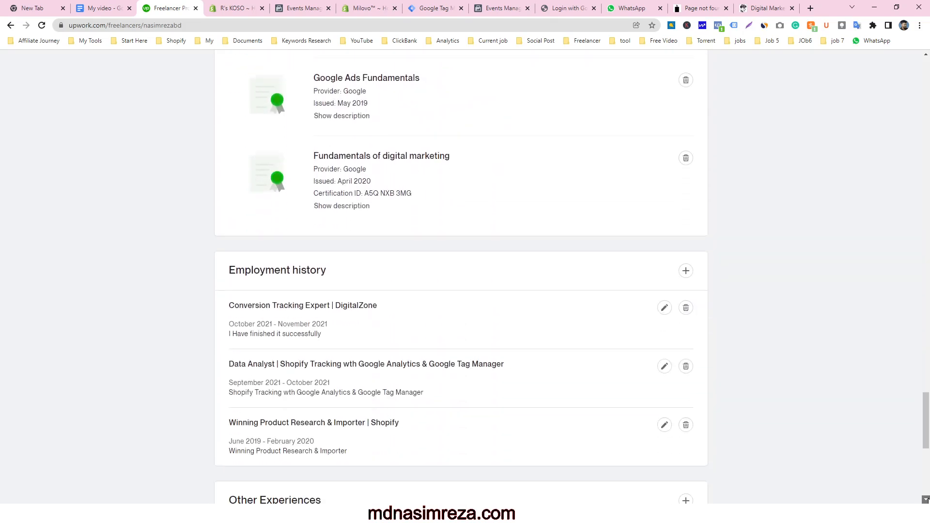
{"action": "scroll", "scroll_direction": "down", "scroll_amount": 3}
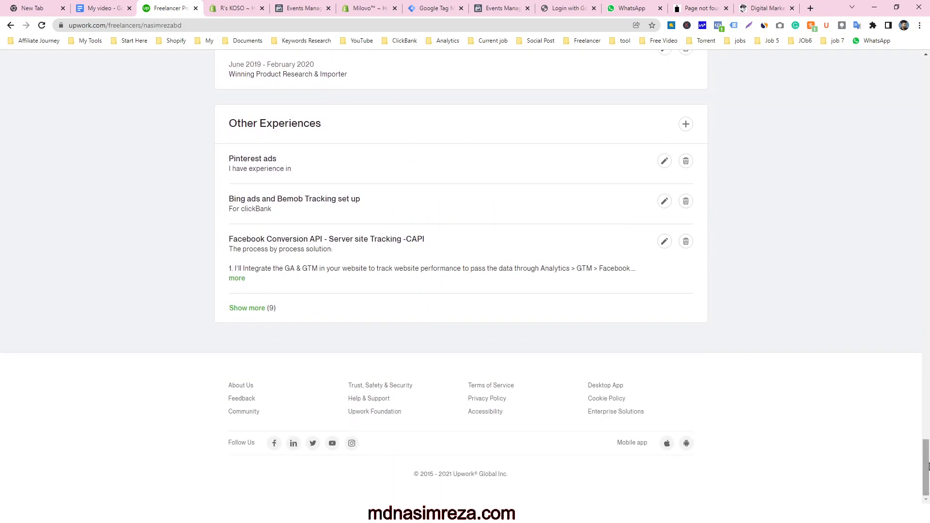